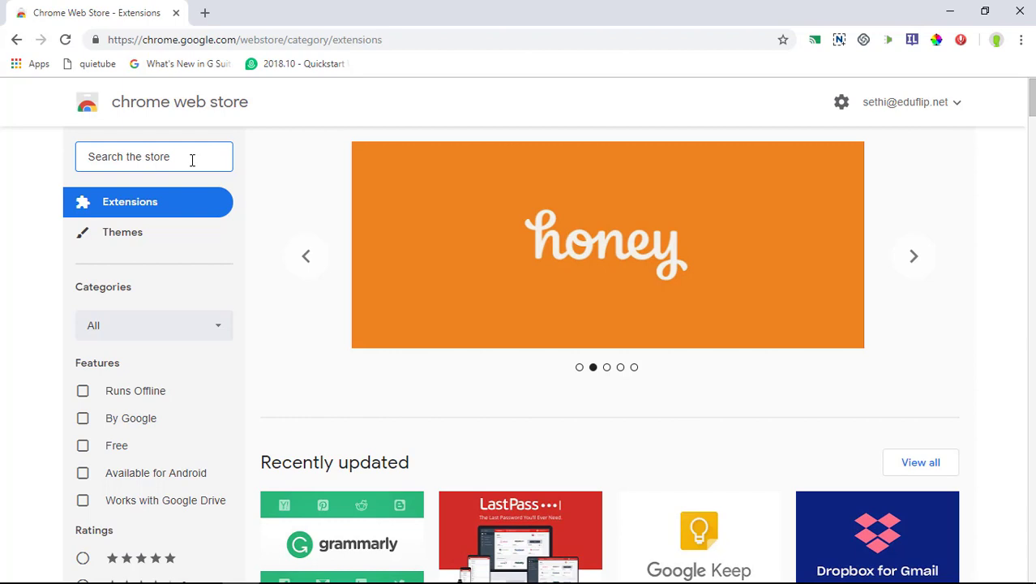
Search the Chrome Web Store for 'password checkup'
text(passw)
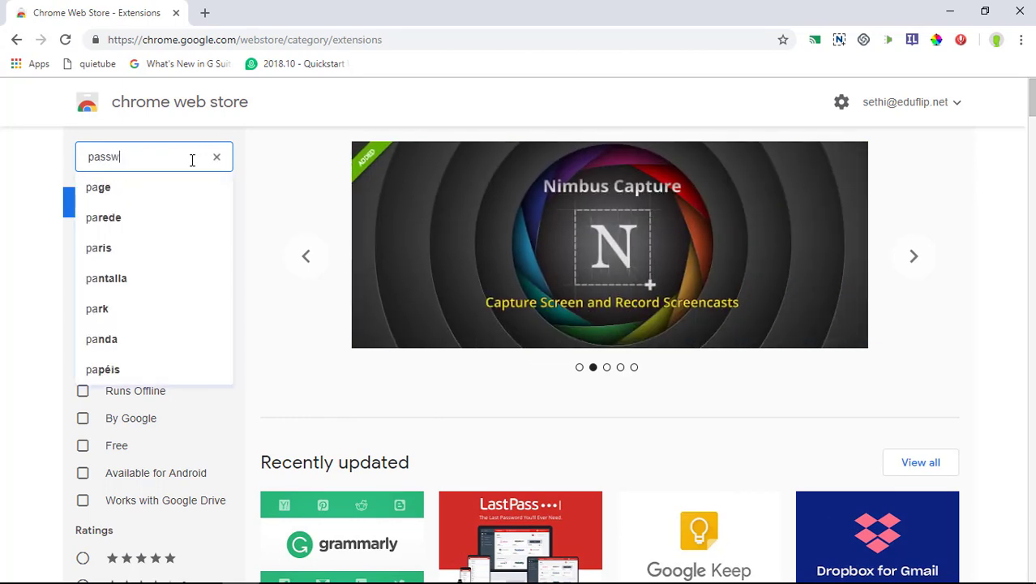
text(ord checkup)
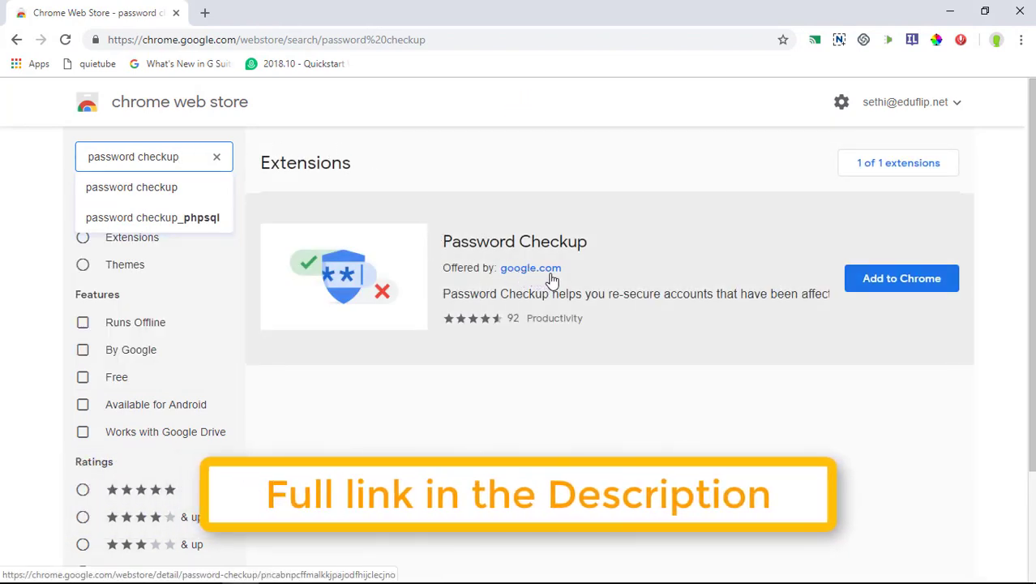
mouse_move(598, 283)
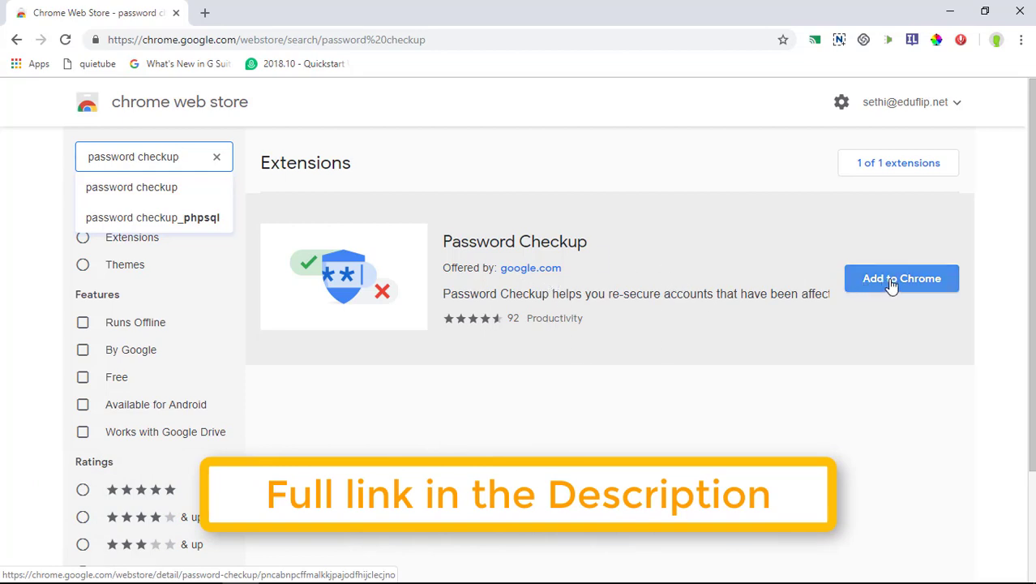
Add Google's Password Checkup extension to Chrome and dismiss the added notice
click(901, 278)
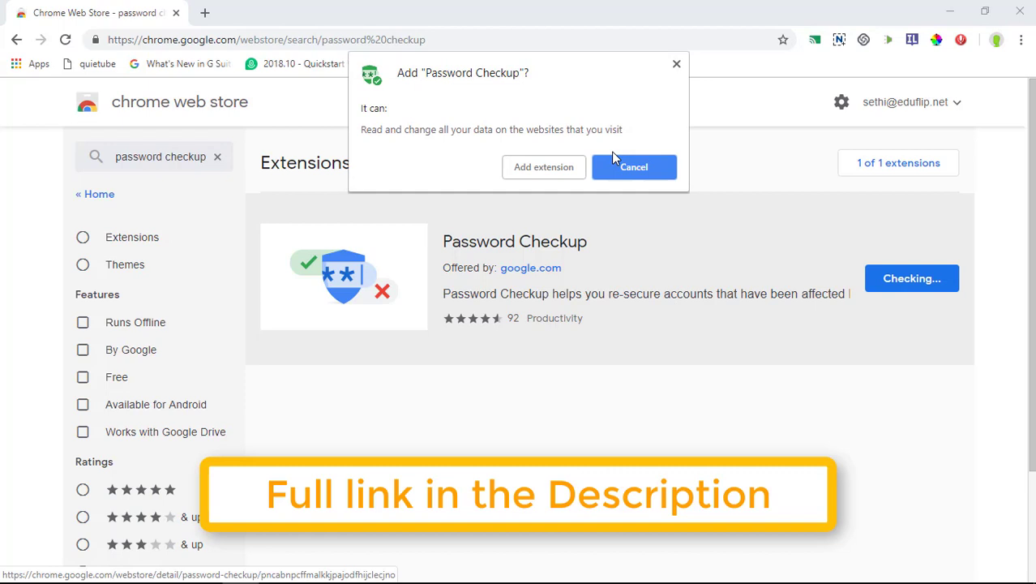
mouse_move(544, 167)
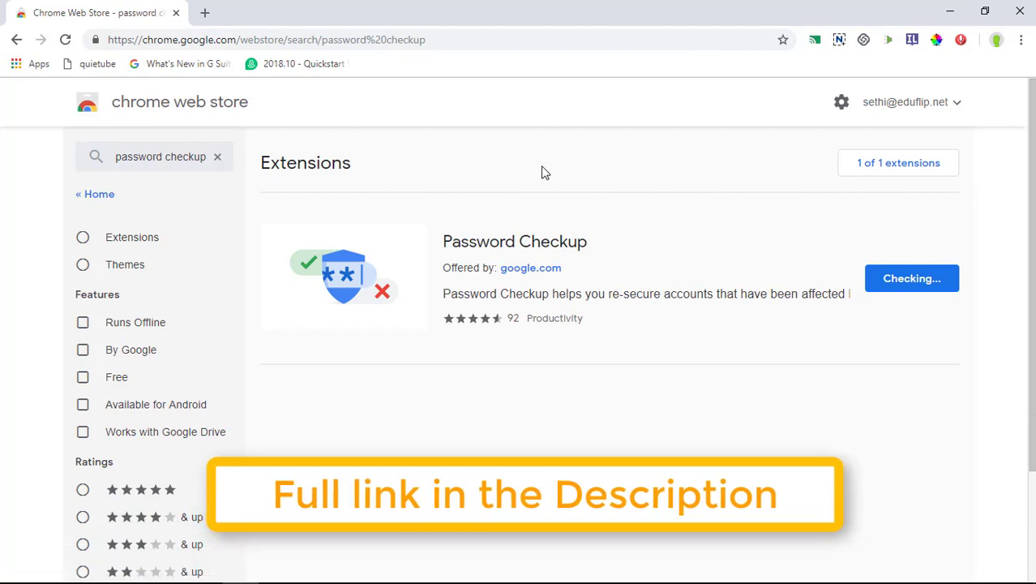
click(911, 278)
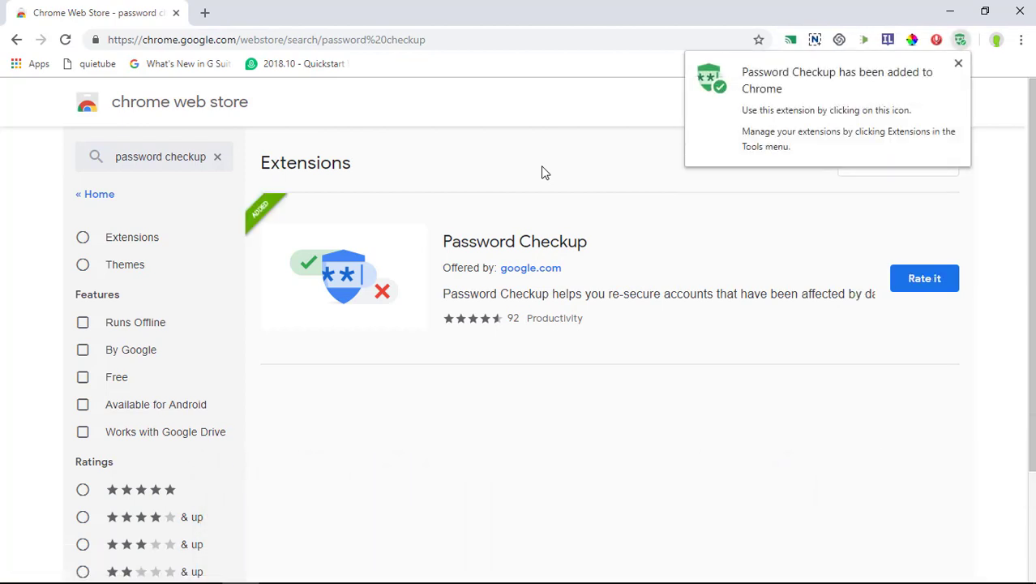
mouse_move(594, 178)
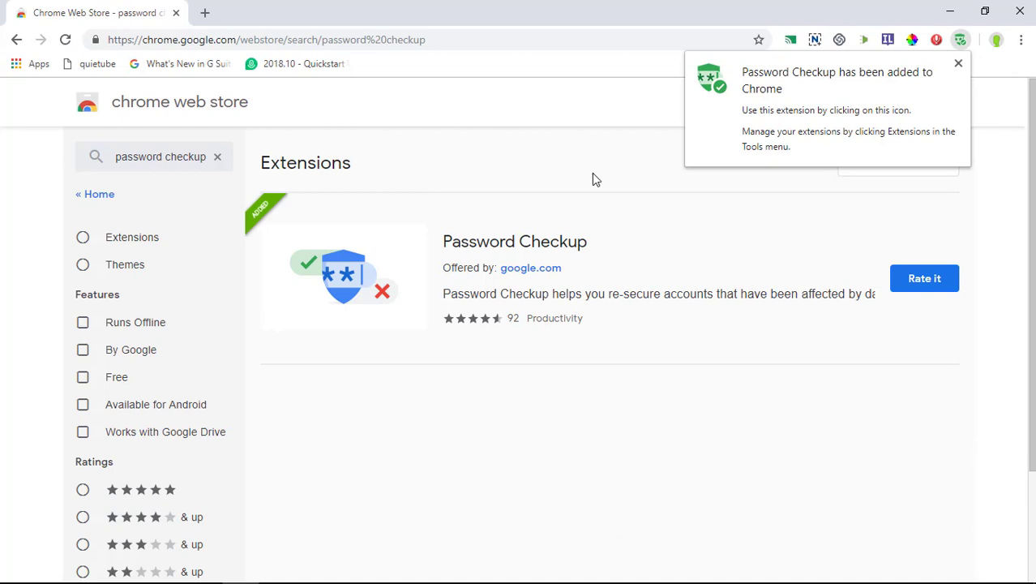
mouse_move(602, 180)
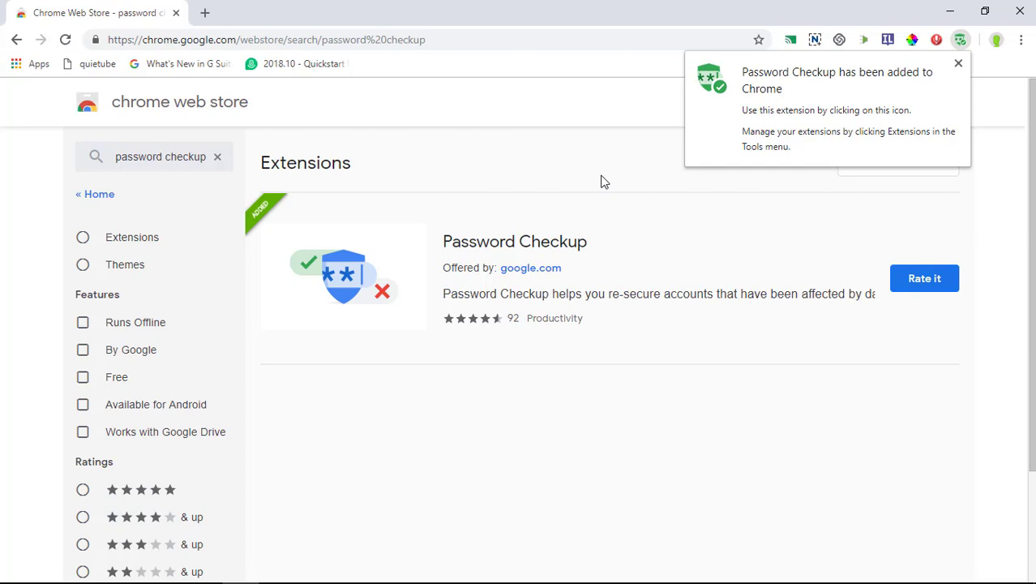
mouse_move(936, 73)
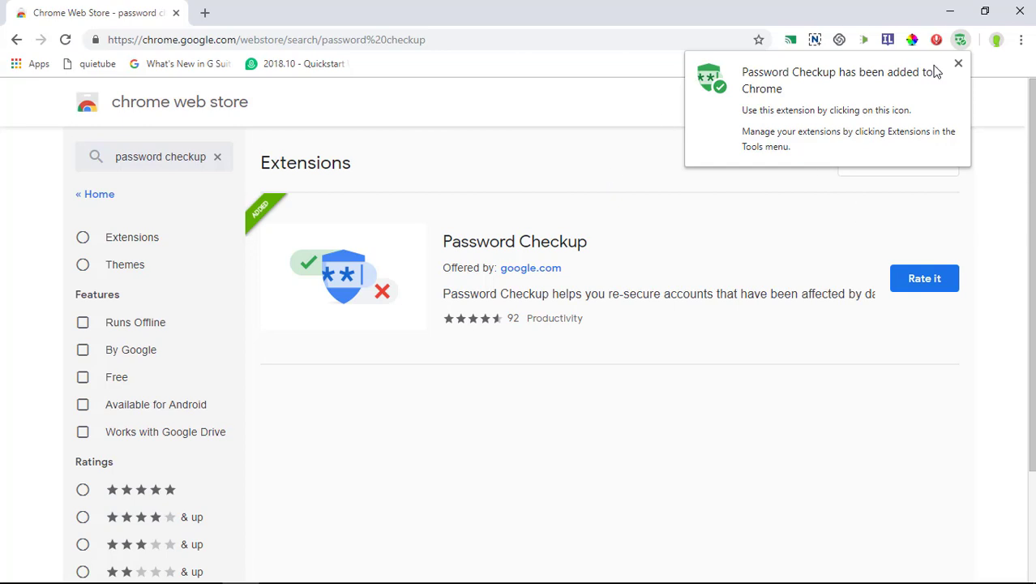
click(958, 64)
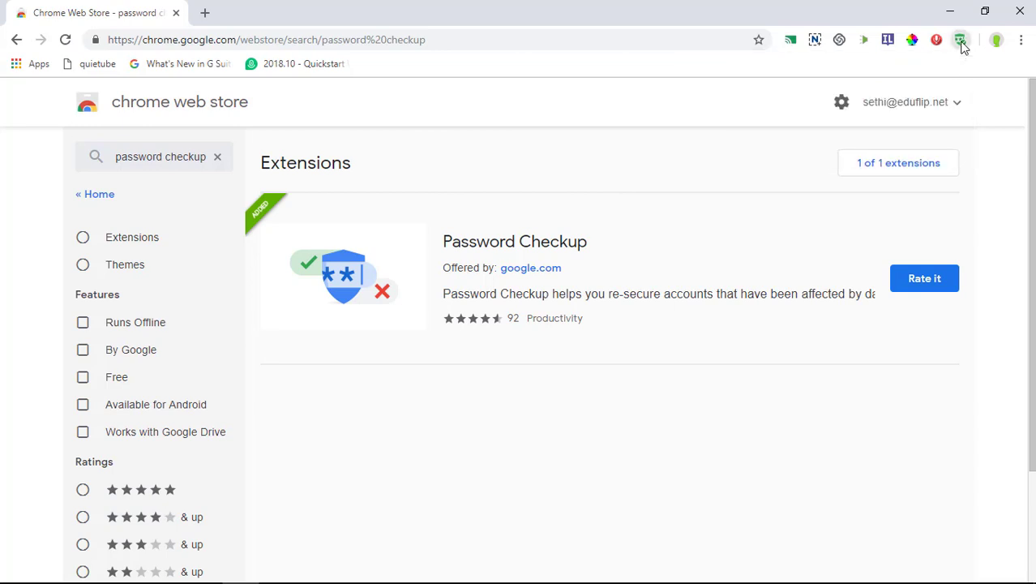
Open the Password Checkup toolbar popup to view its breach report
click(959, 39)
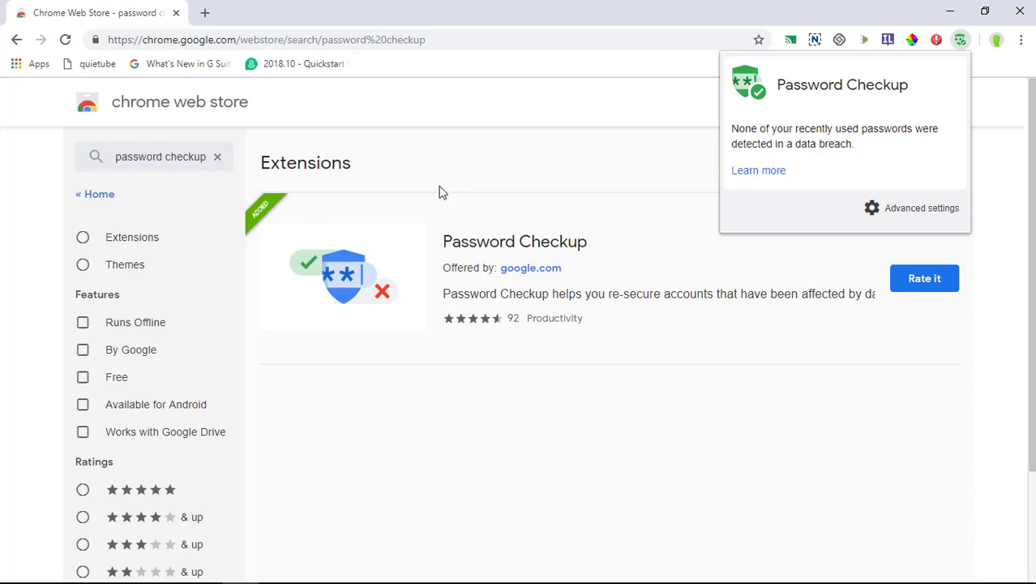
mouse_move(340, 10)
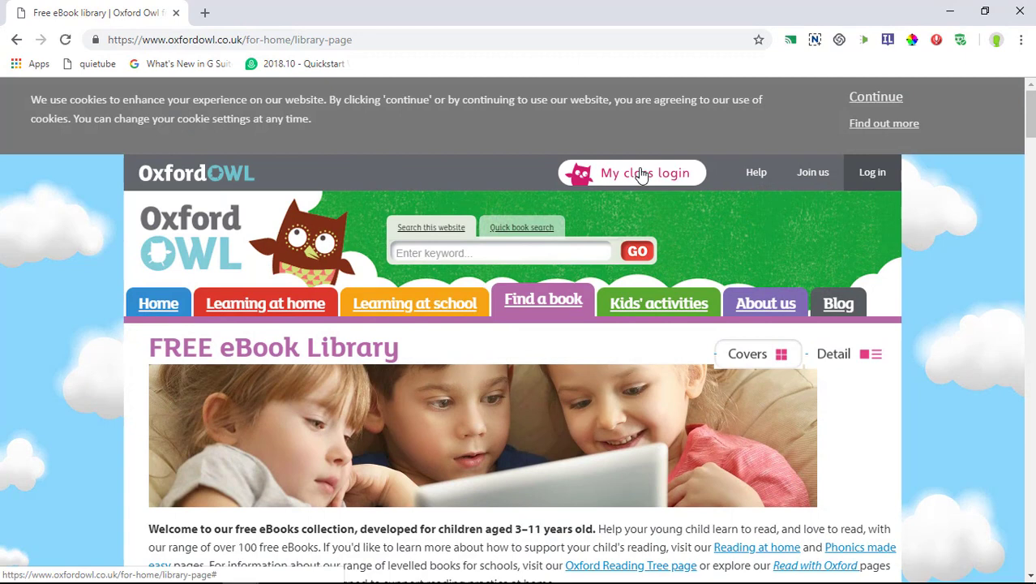
Log in to Oxford Owl with class login 'Samakee' 'Y1', declining to save the password
click(644, 172)
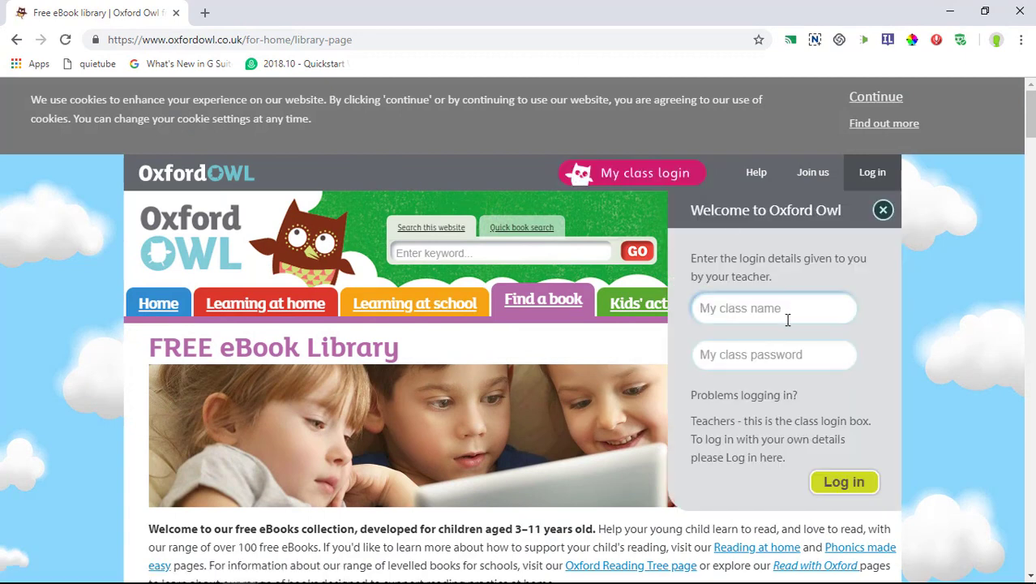
text(Samakee)
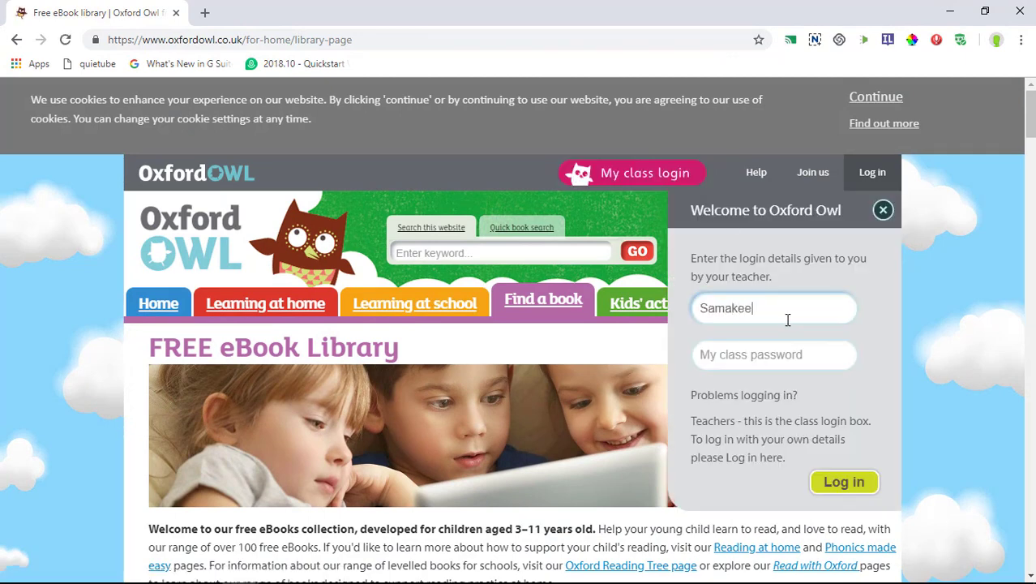
text(Y1)
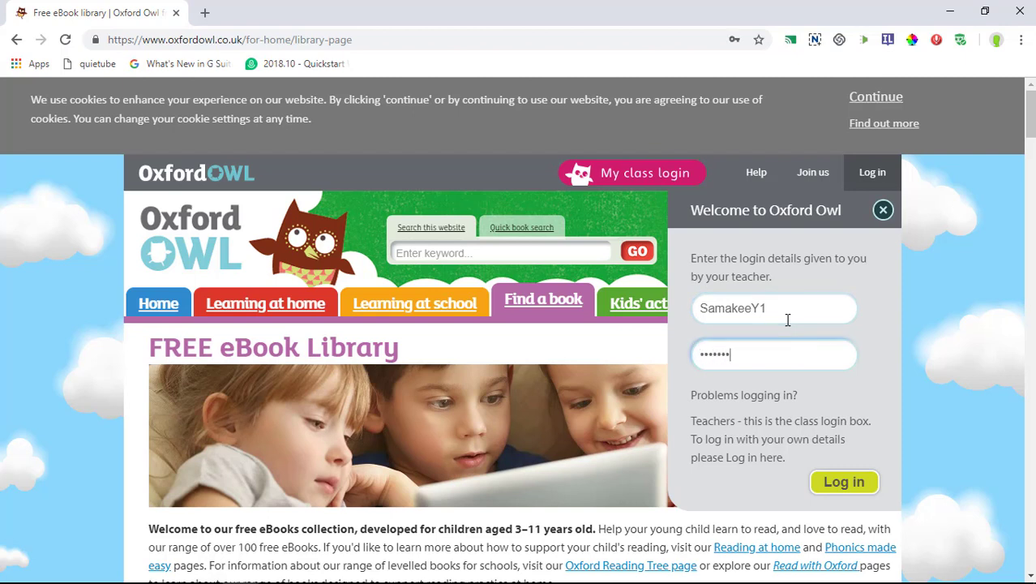
text(••)
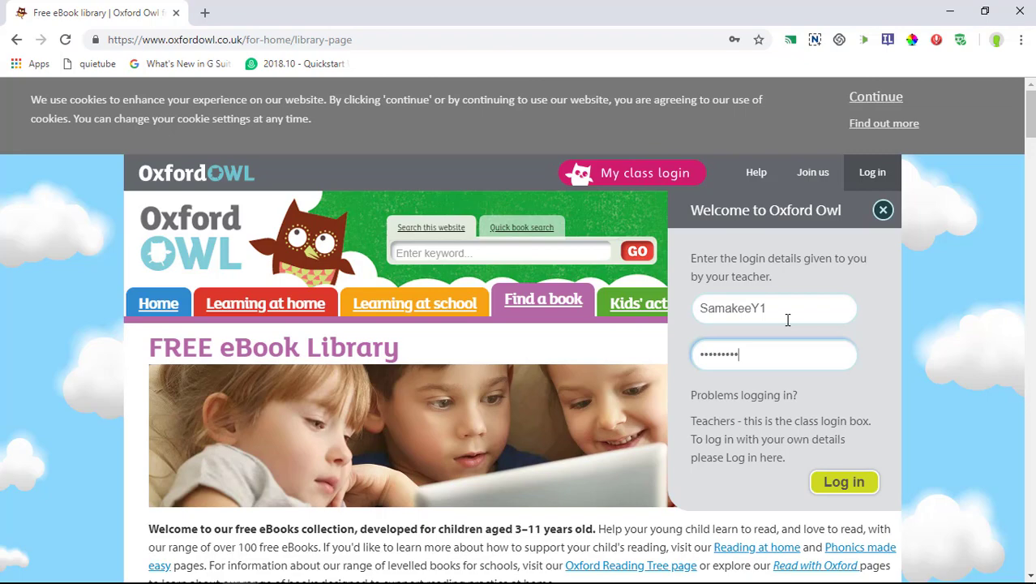
click(843, 481)
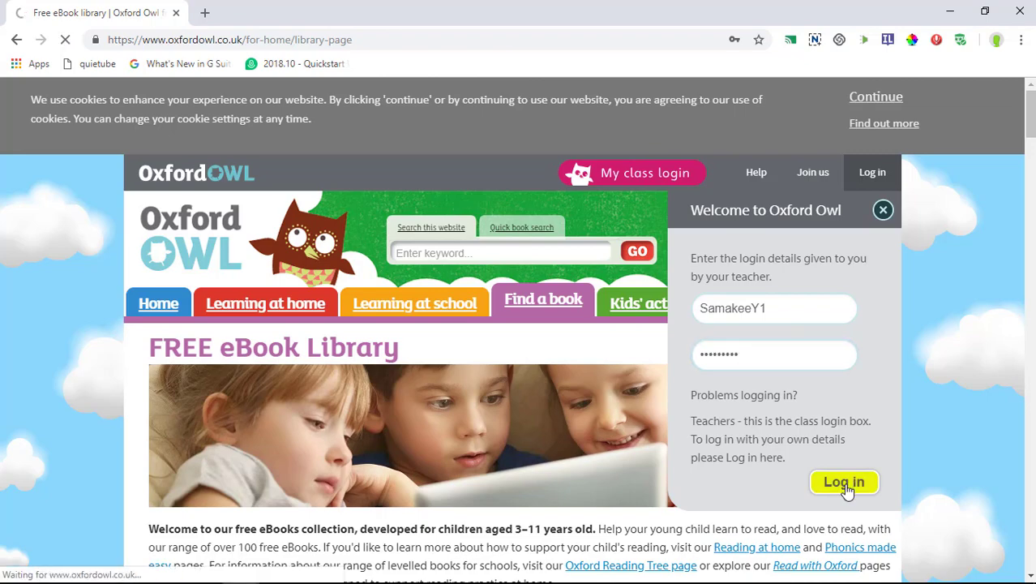
click(843, 482)
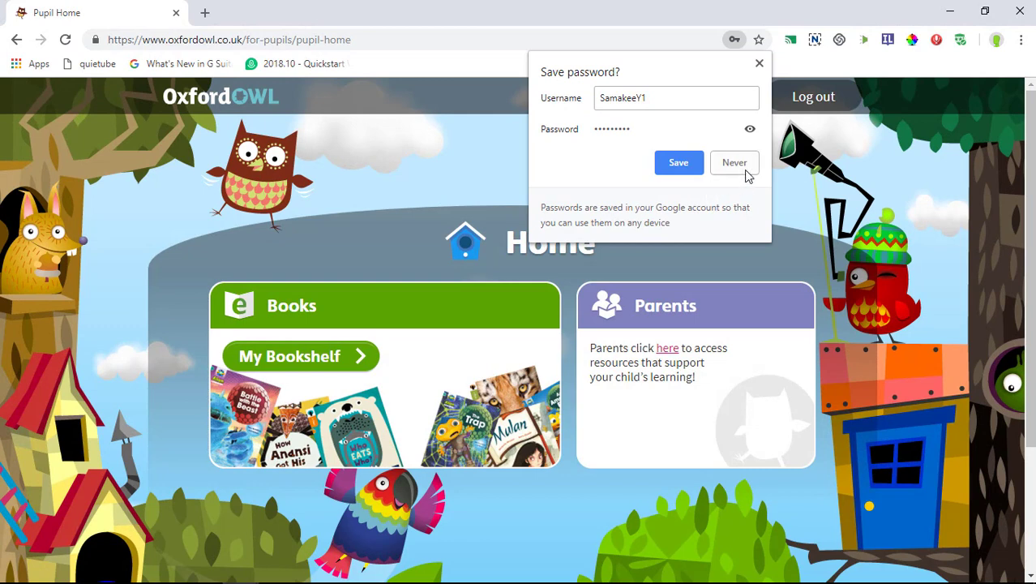
click(733, 162)
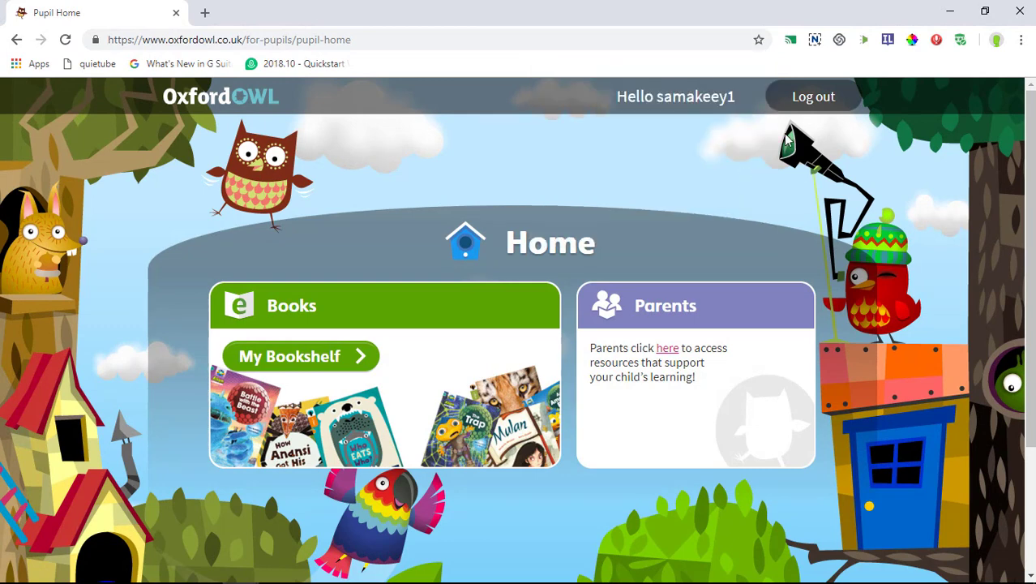
mouse_move(960, 40)
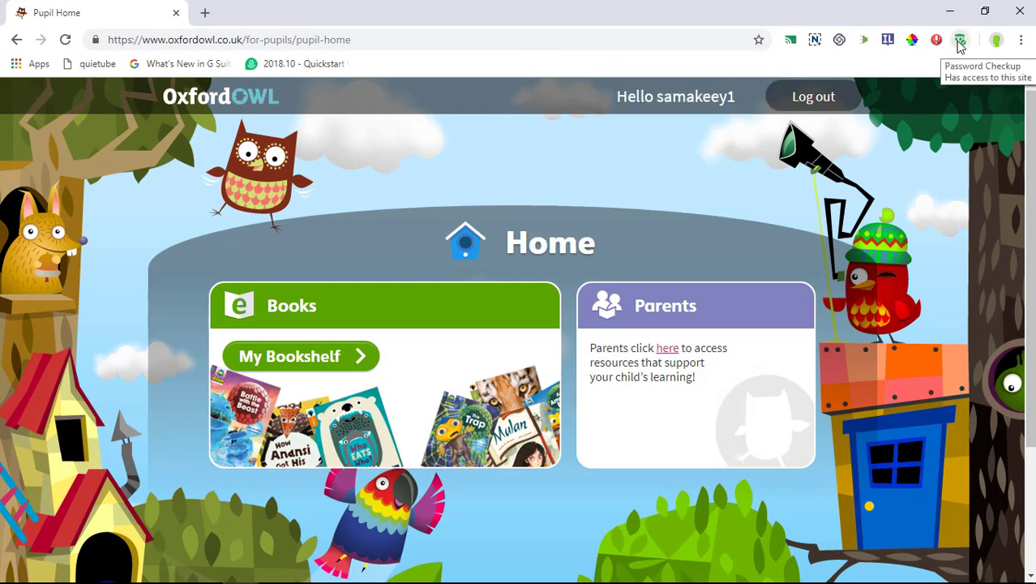
Reopen the Password Checkup popup and expand its Advanced settings
click(959, 39)
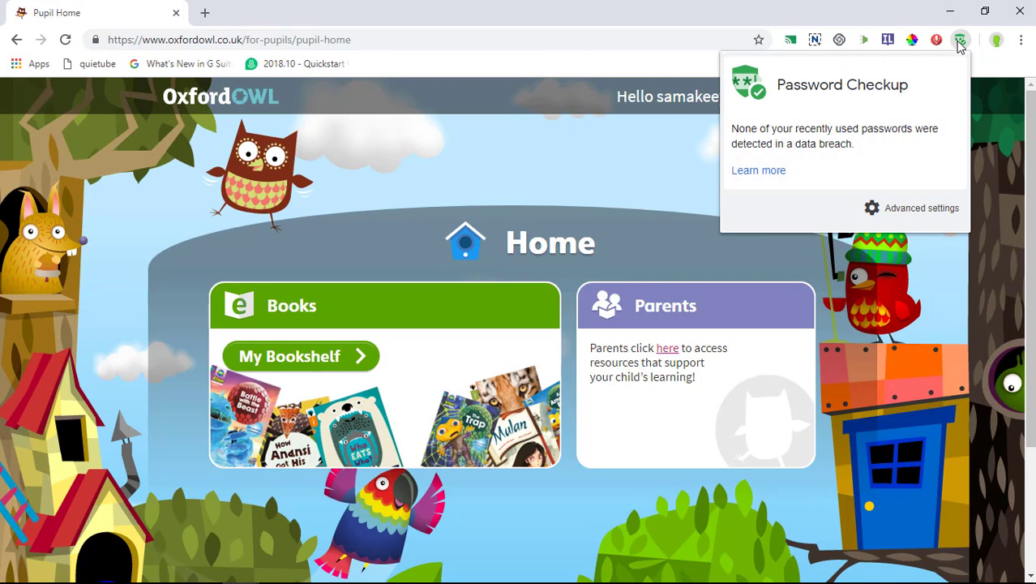
mouse_move(906, 190)
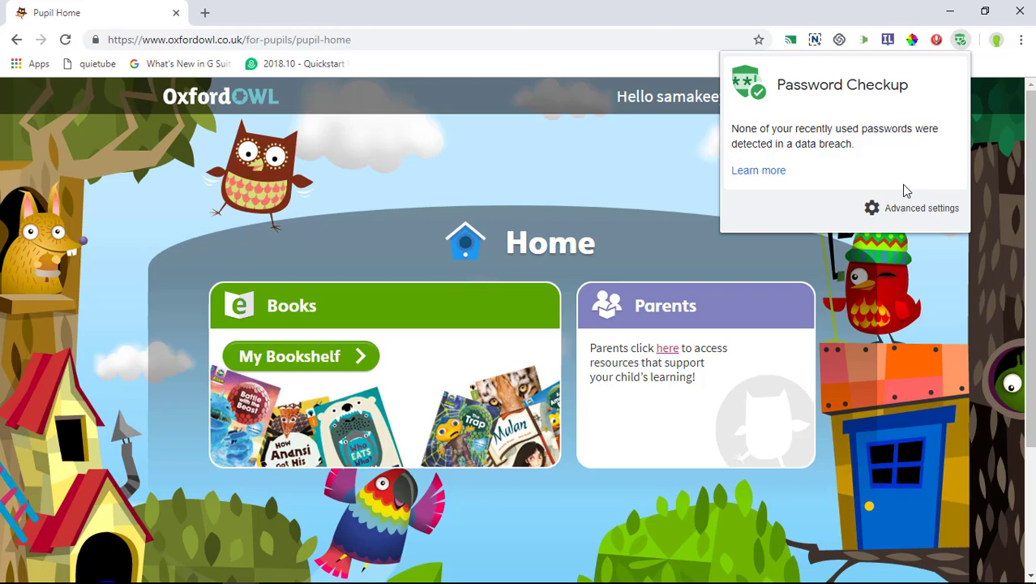
click(921, 207)
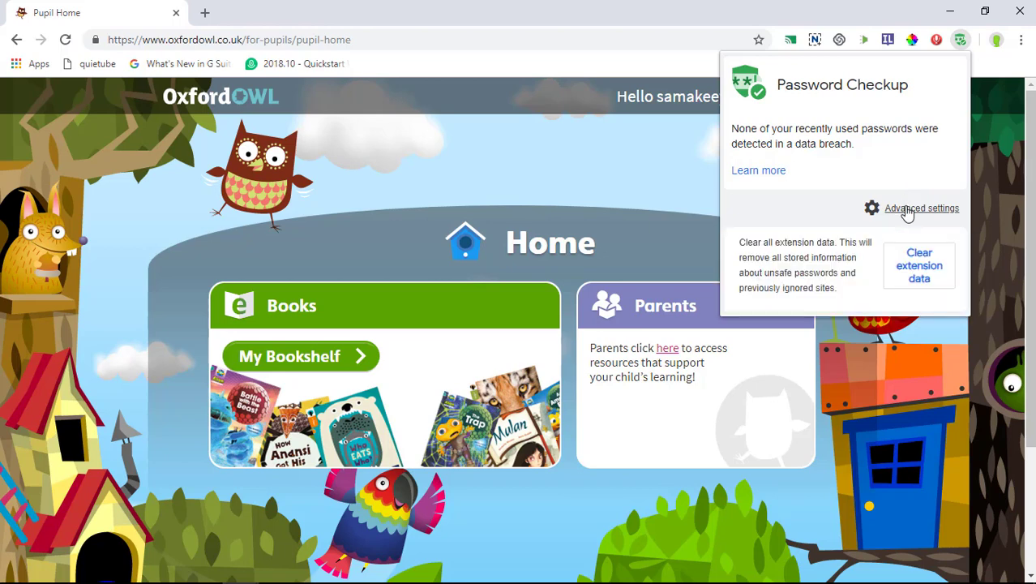
mouse_move(836, 268)
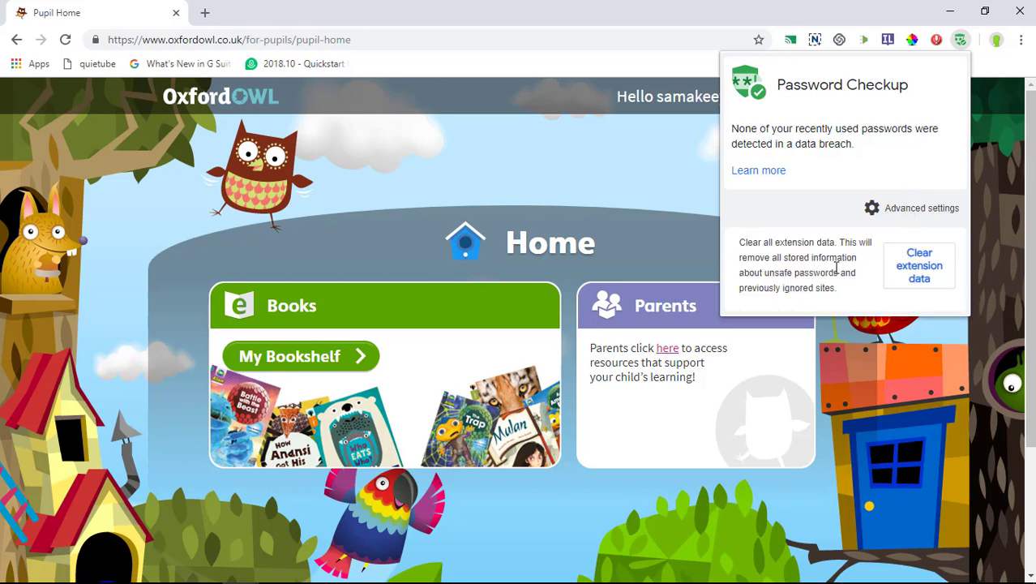
mouse_move(794, 289)
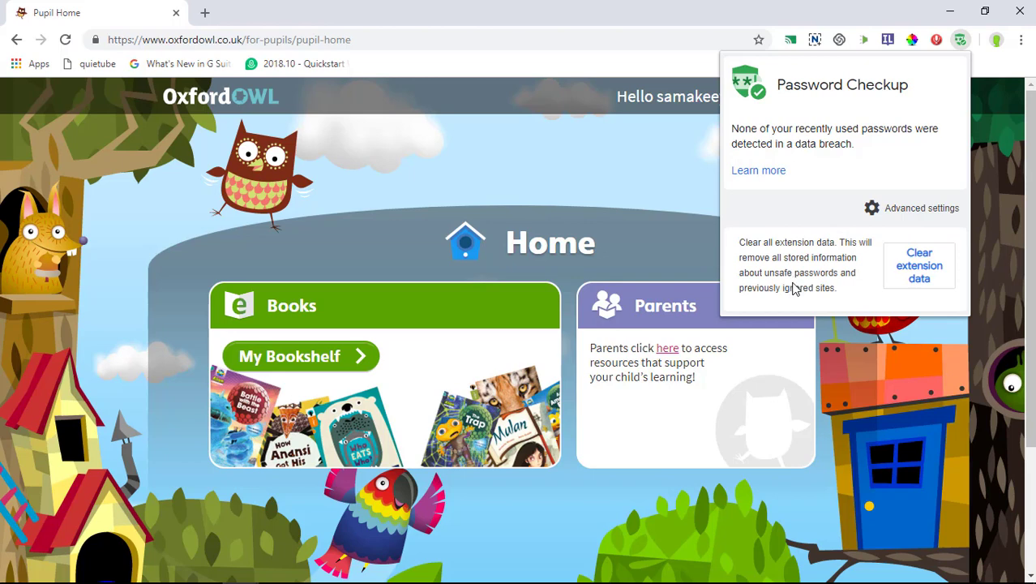
mouse_move(834, 307)
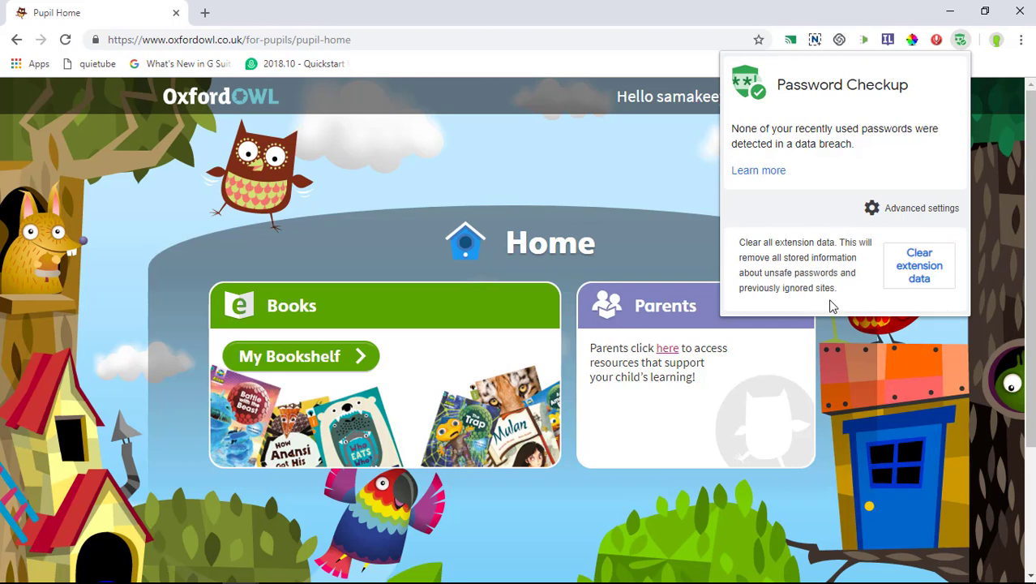